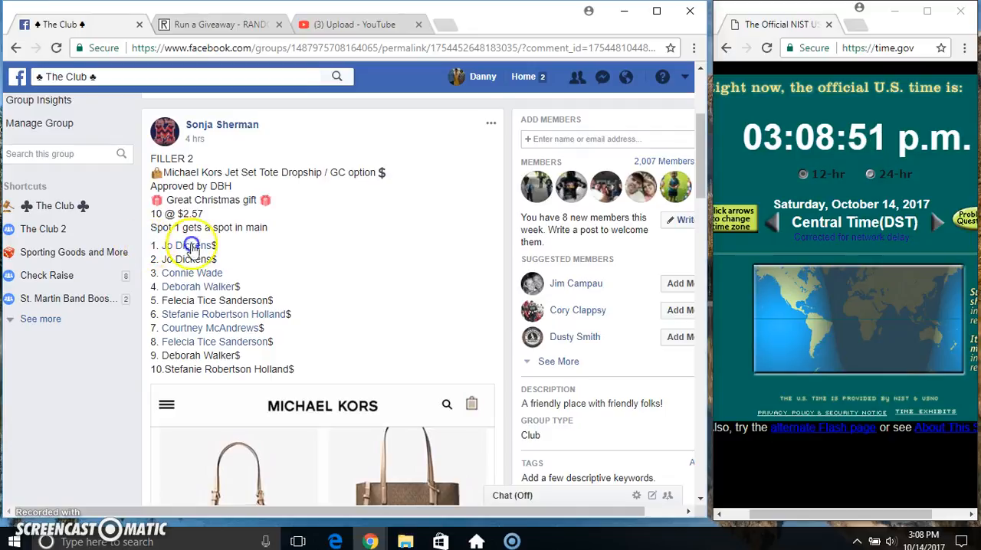
Copy the ten-name numbered list from the group post and move down to the comment thread
right_click(316, 351)
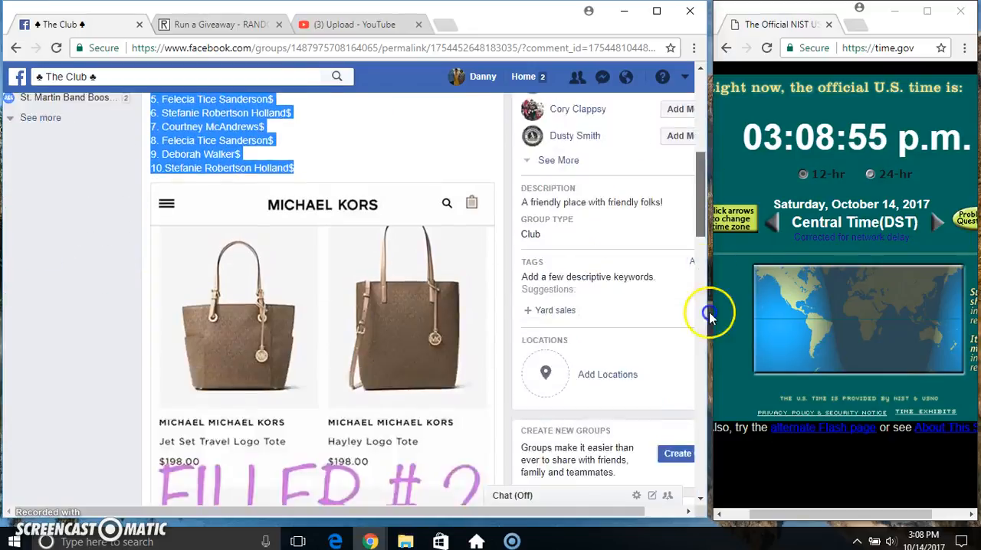
scroll(down, 3)
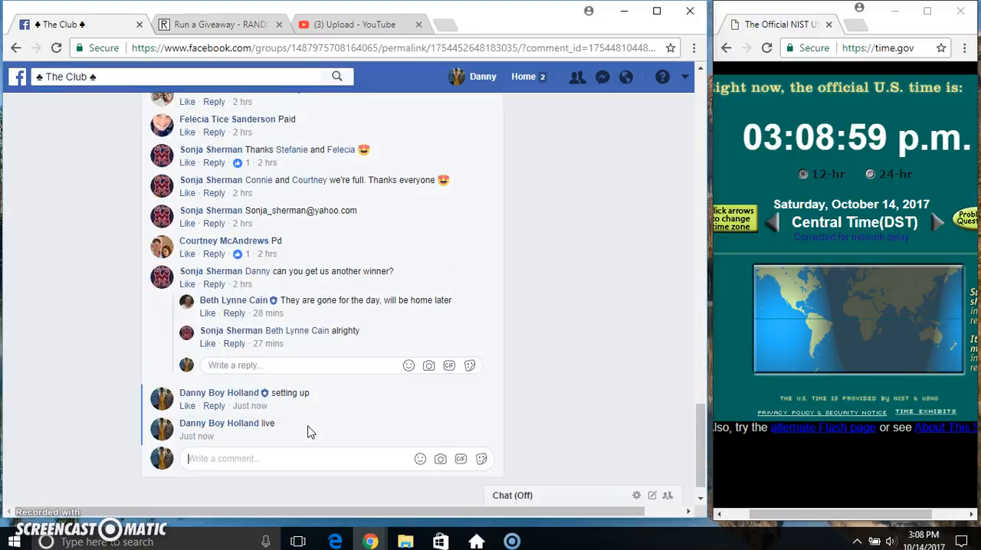
mouse_move(251, 435)
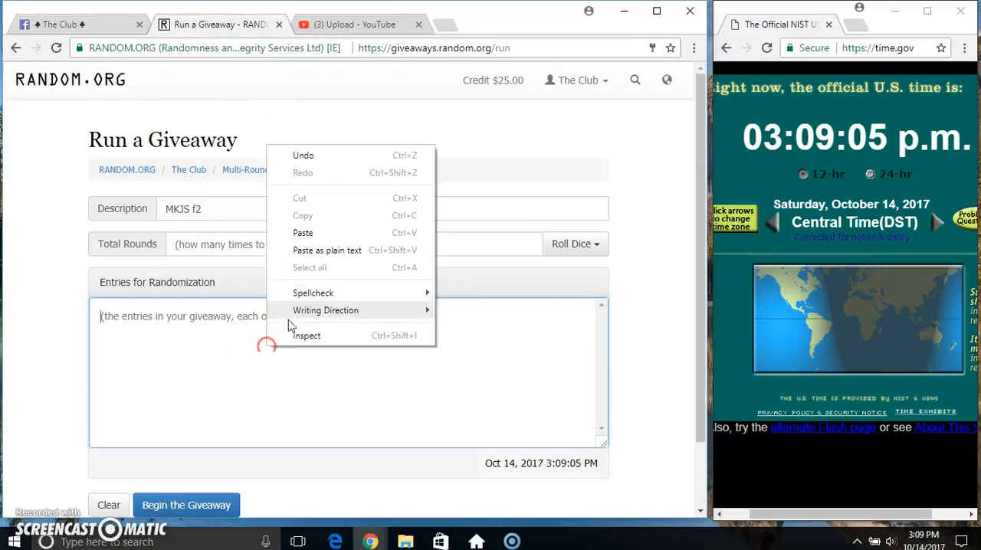
Paste the ten names as giveaway entries and set total rounds to 4 via a 2d6 dice roll
click(304, 233)
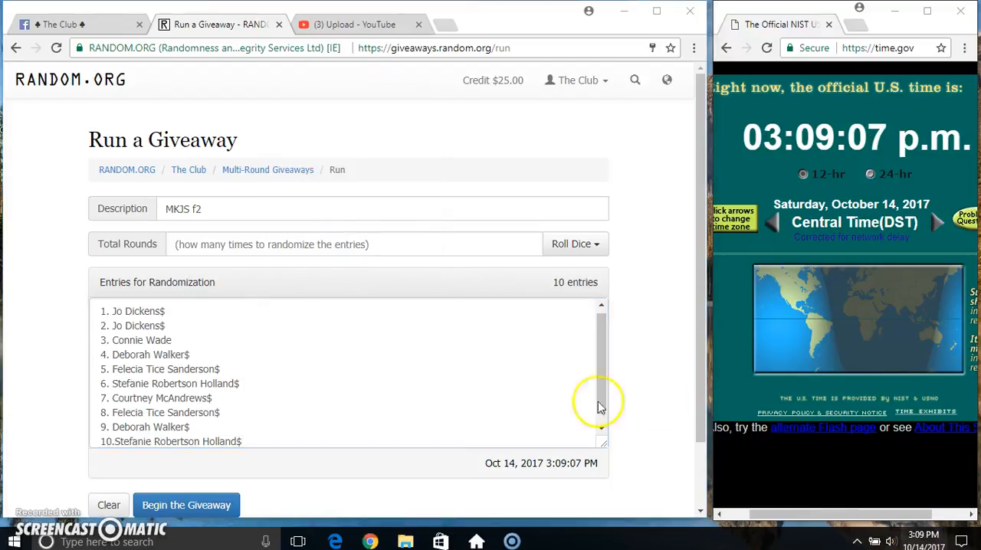
click(577, 244)
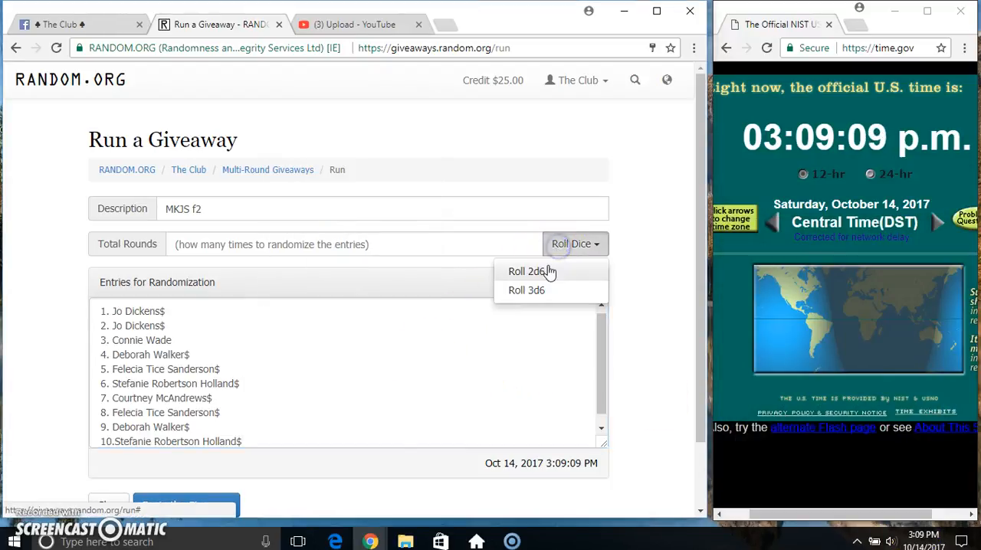
click(530, 271)
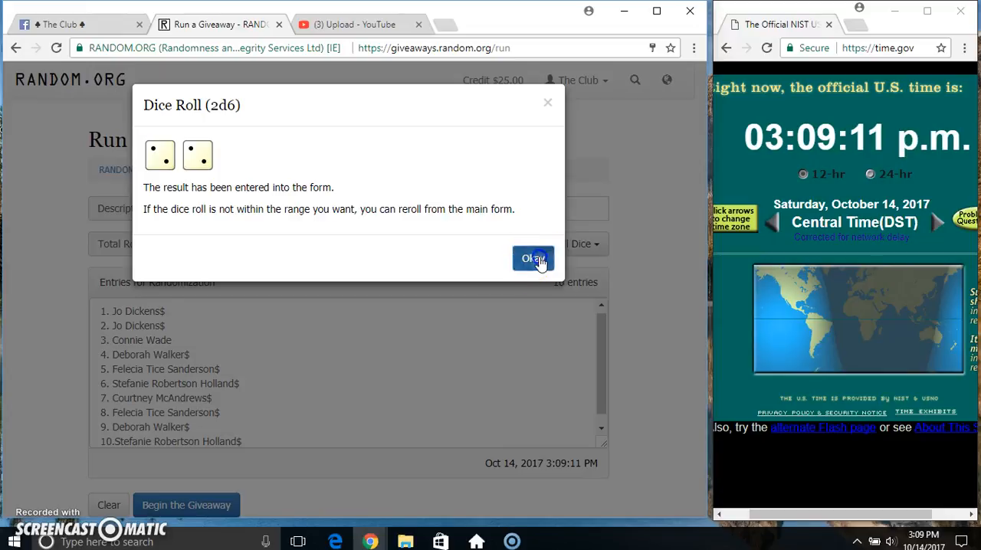
click(534, 258)
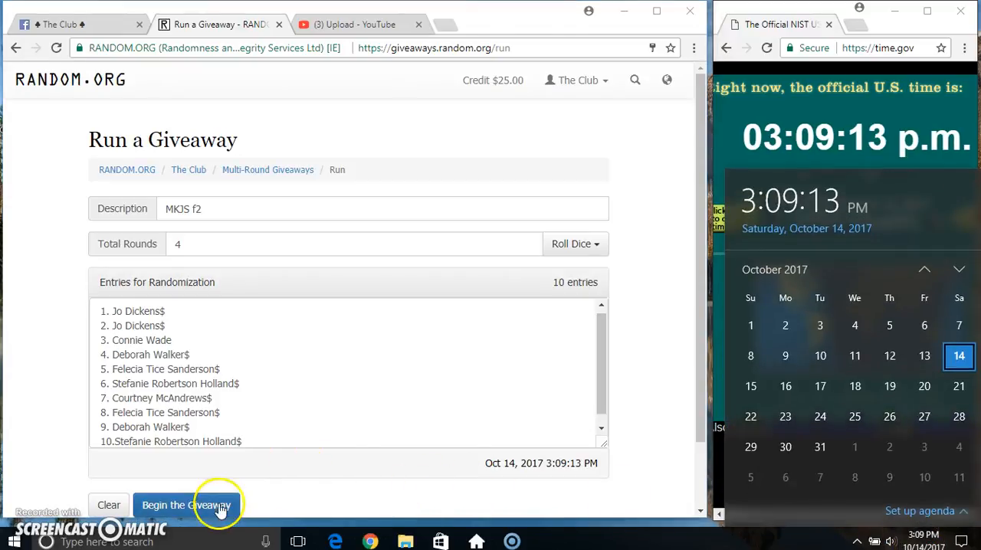
Run the giveaway randomization through all four rounds including the final round
click(185, 506)
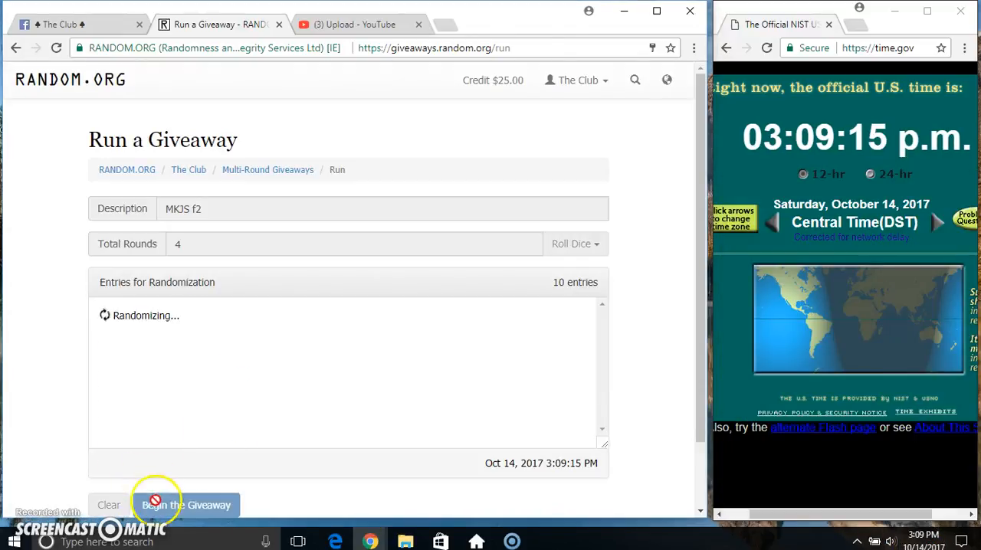
click(187, 506)
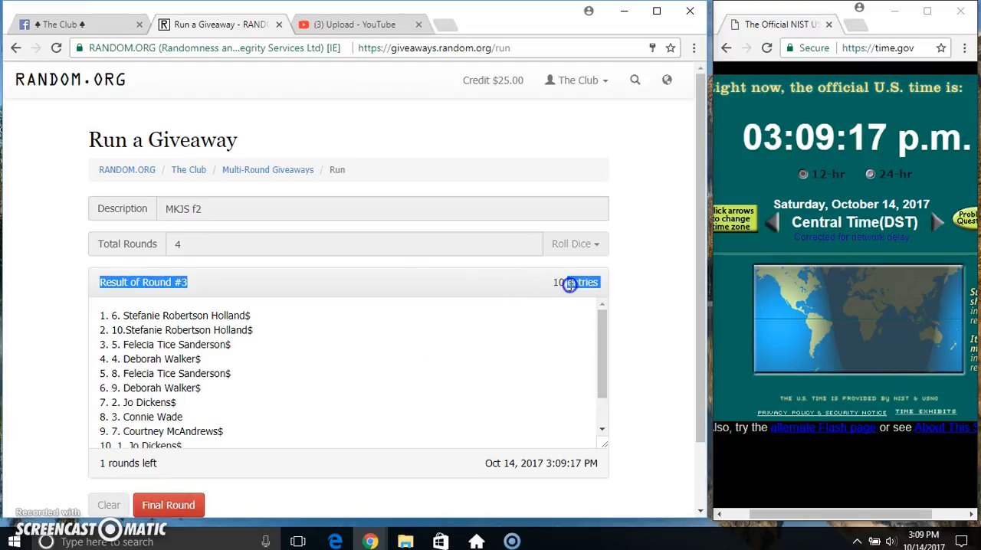
mouse_move(604, 354)
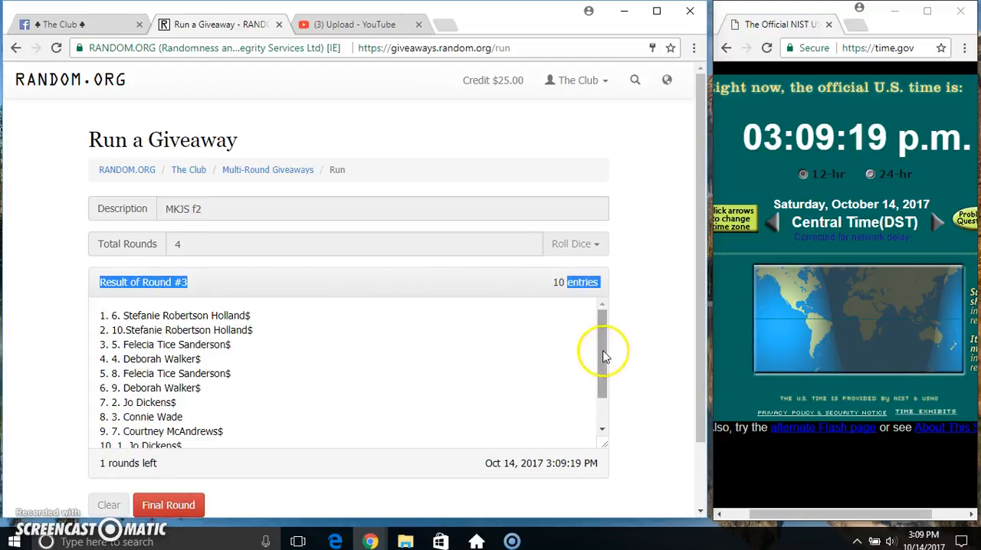
scroll(down, 3)
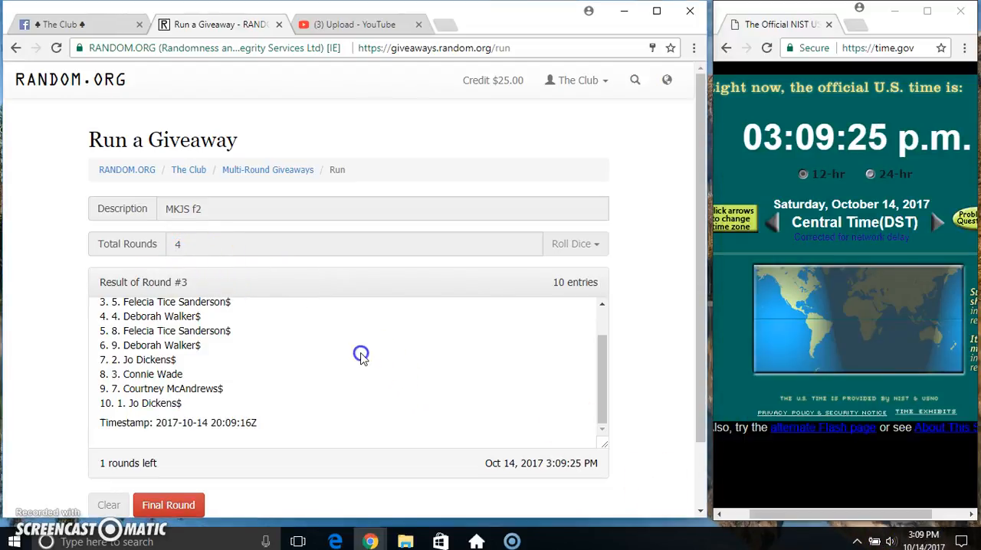
click(169, 506)
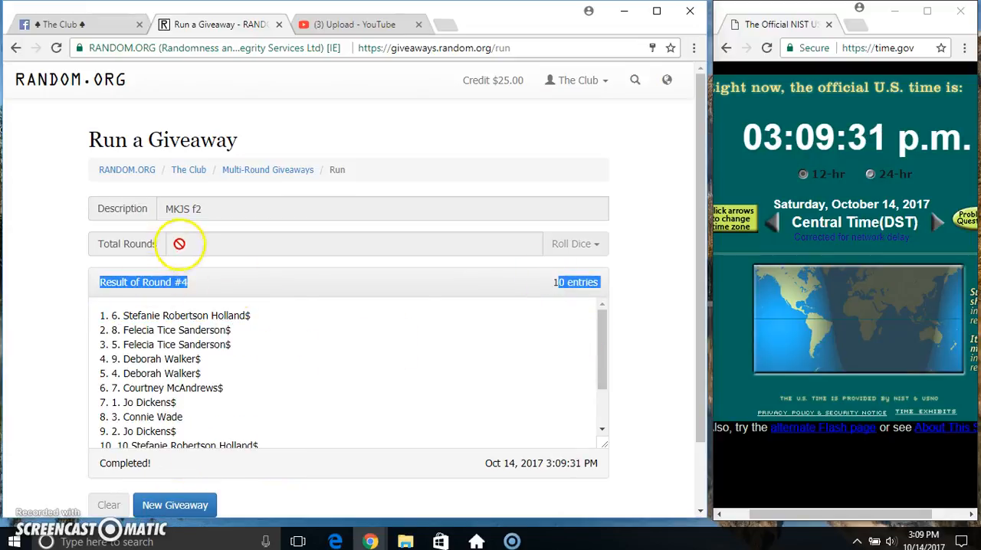
scroll(down, 3)
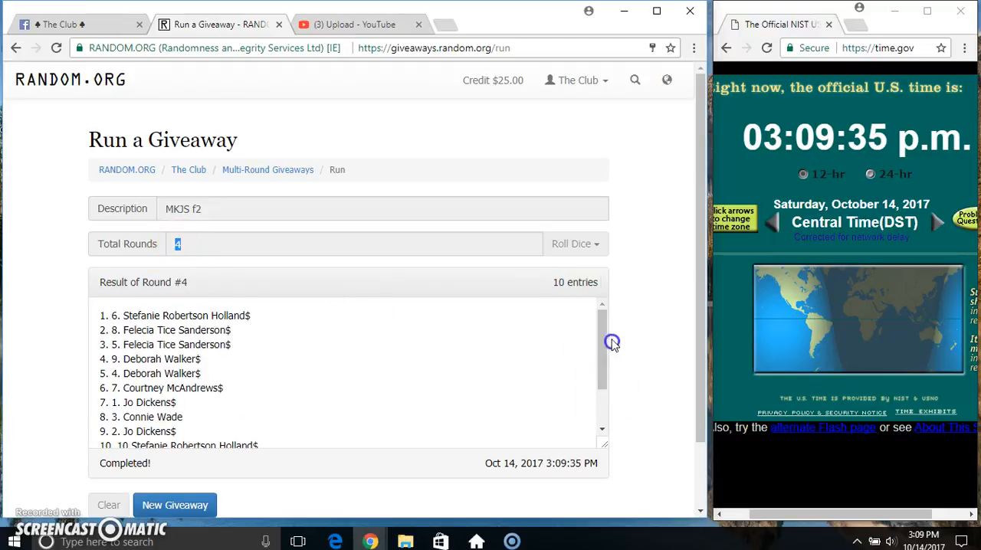
Post the 'done' comment in the Facebook group thread
click(77, 24)
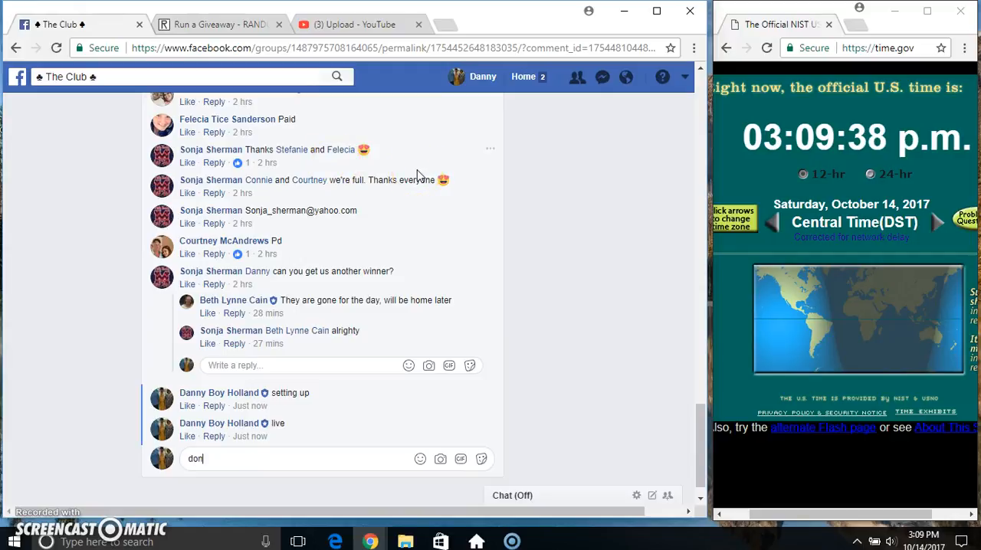
key(Return)
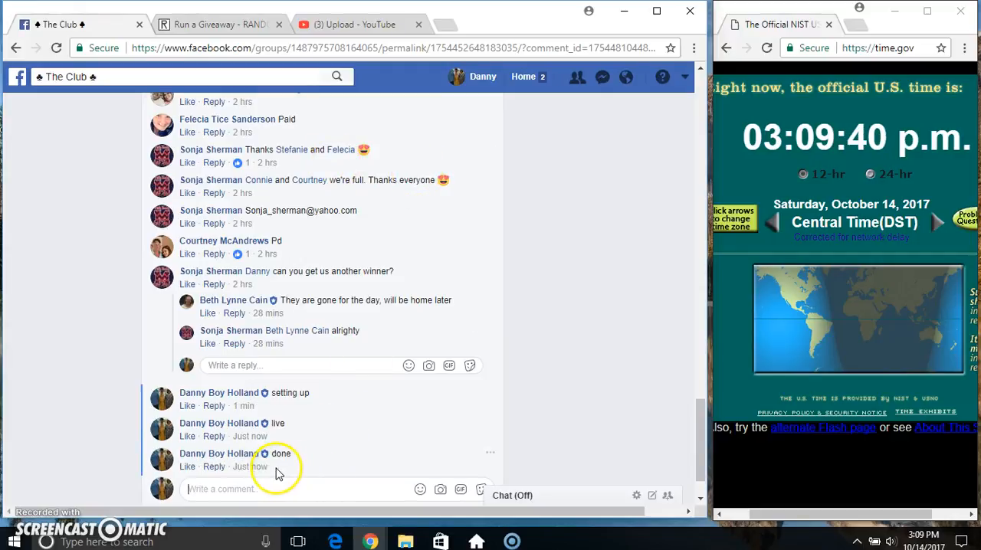
mouse_move(907, 534)
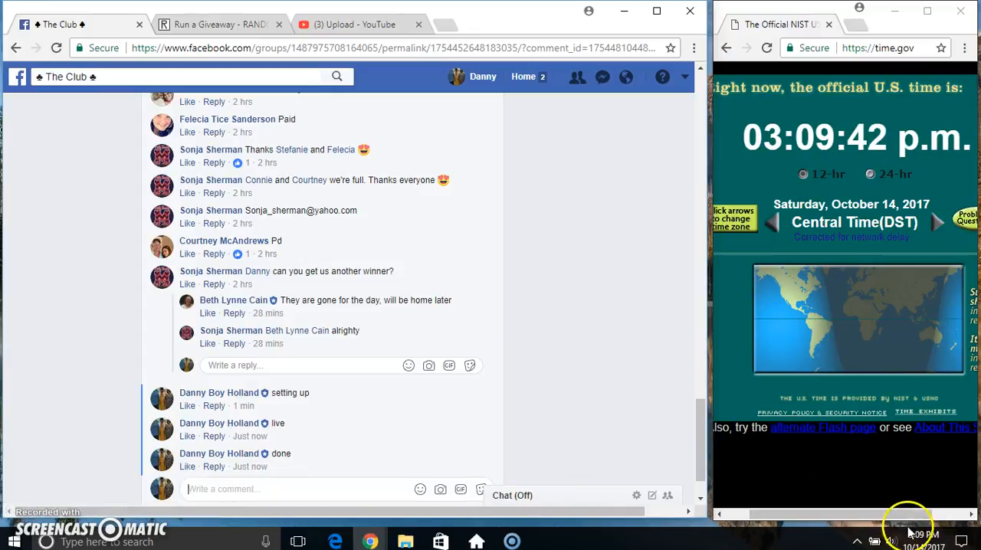